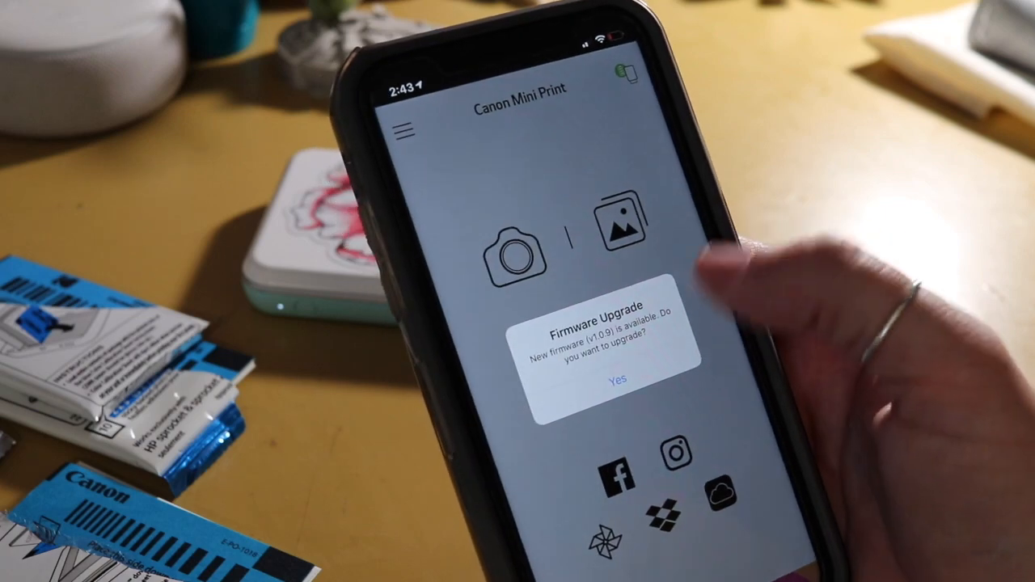
Accept the Firmware Upgrade prompt with Yes so the printer begins updating
{"action": "left_click", "coordinate": [618, 380]}
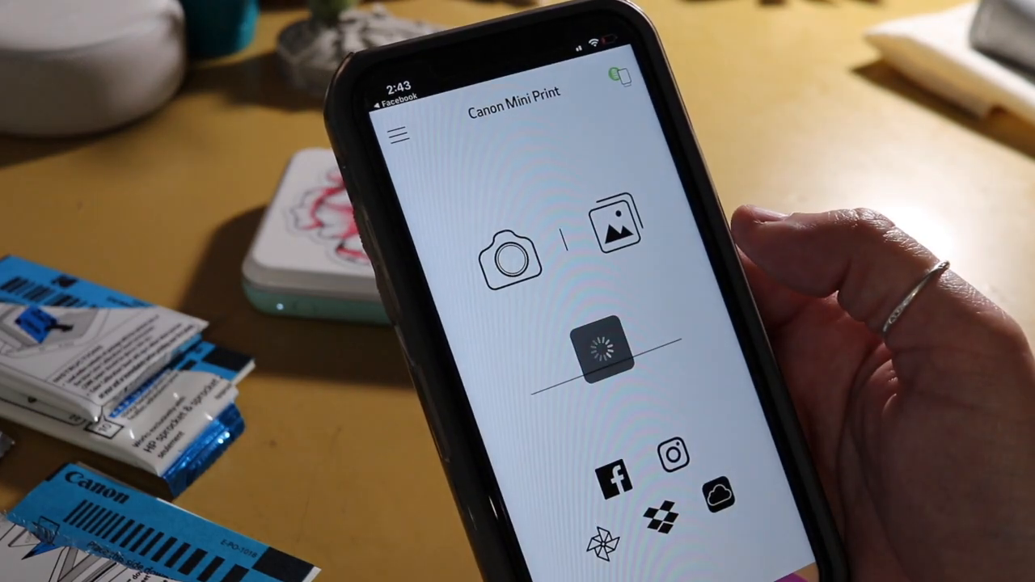
{"action": "left_click", "coordinate": [595, 356]}
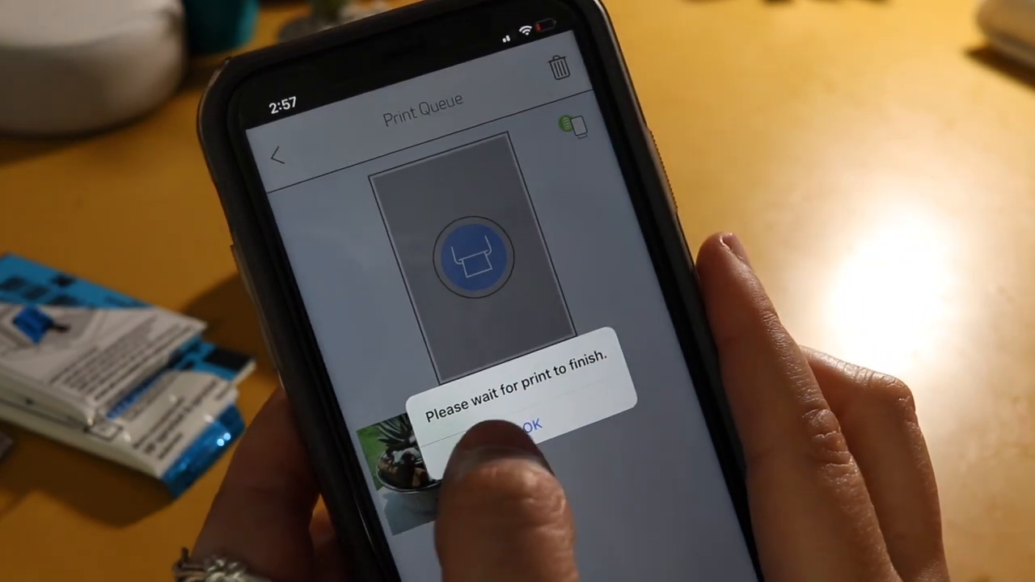
Dismiss the 'Please wait for print to finish' notice in the Print Queue
{"action": "left_click", "coordinate": [535, 423]}
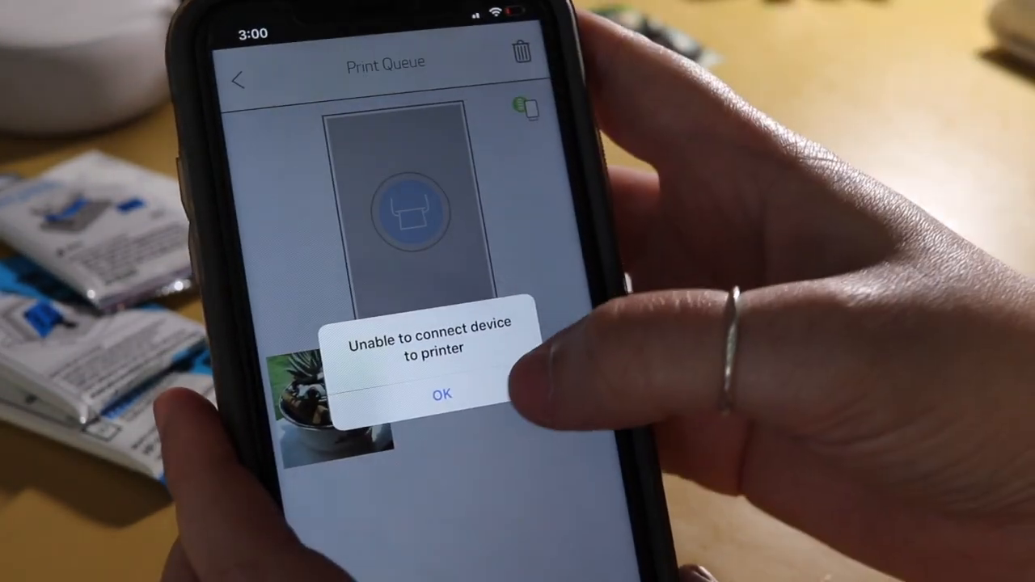
Dismiss the cannot-connect-to-printer error, leaving the plant photo queued
{"action": "left_click", "coordinate": [440, 393]}
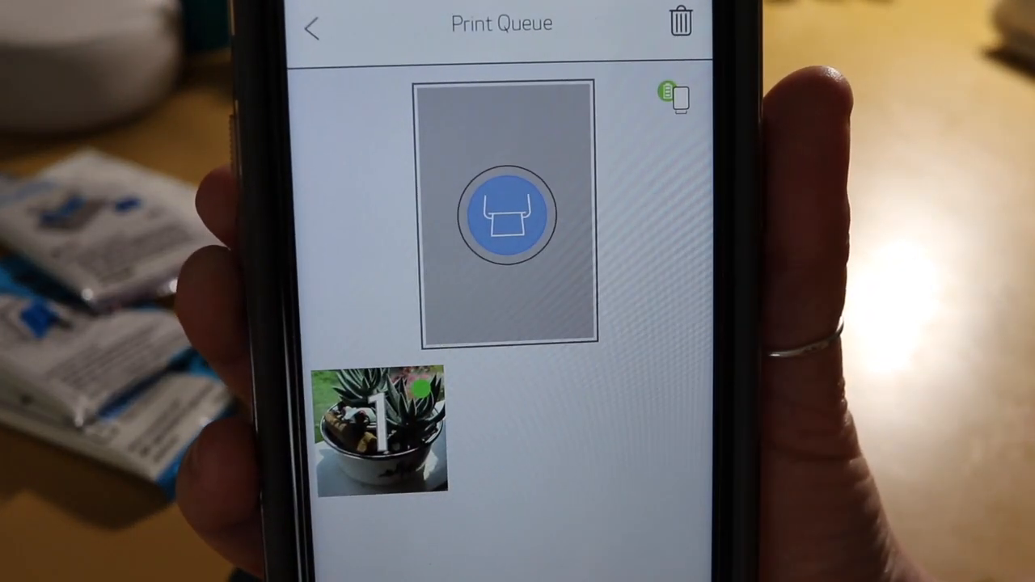
{"action": "left_click", "coordinate": [507, 213]}
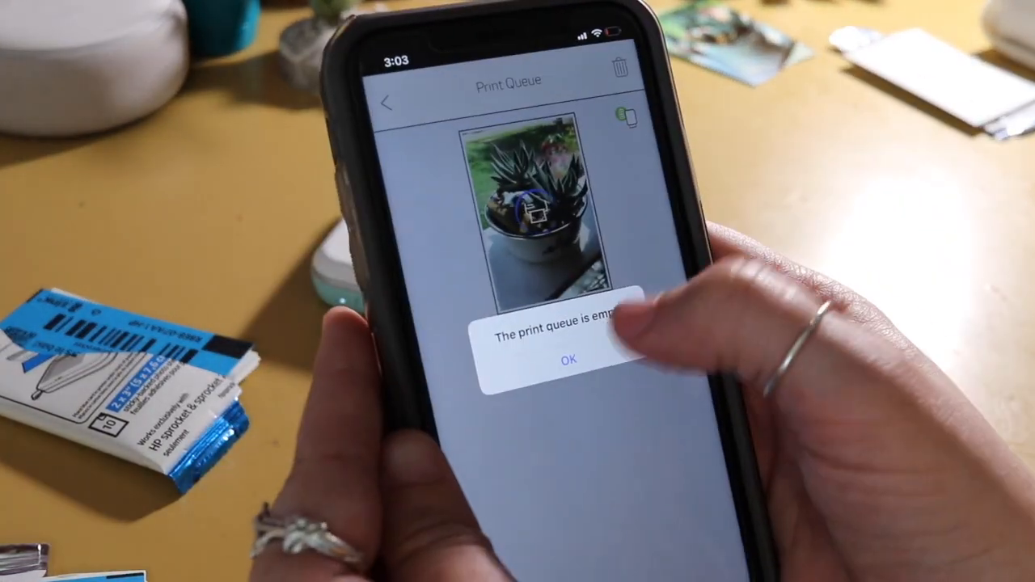
{"action": "left_click", "coordinate": [568, 359]}
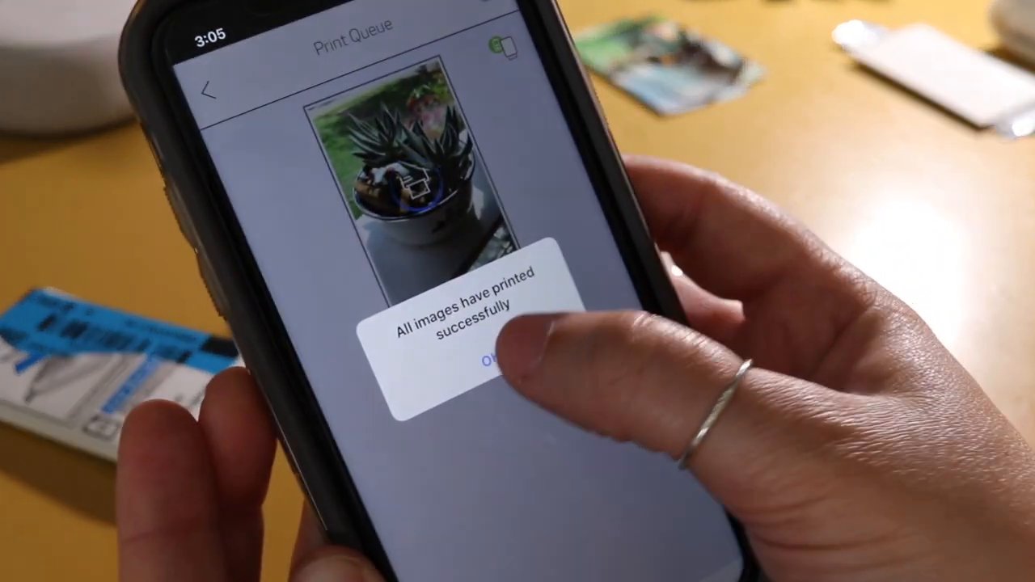
Confirm the 'All images have printed successfully' message
{"action": "left_click", "coordinate": [485, 368]}
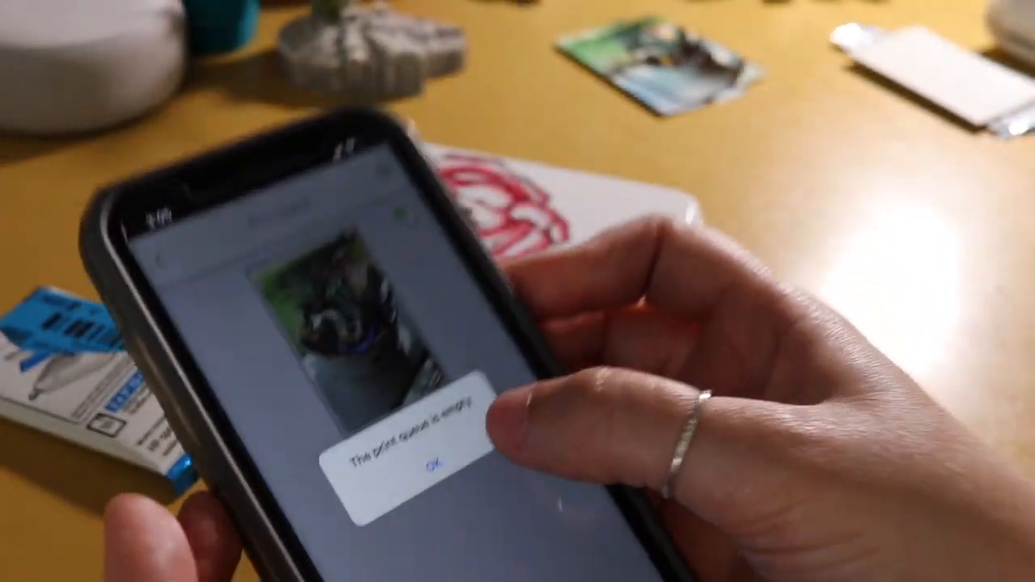